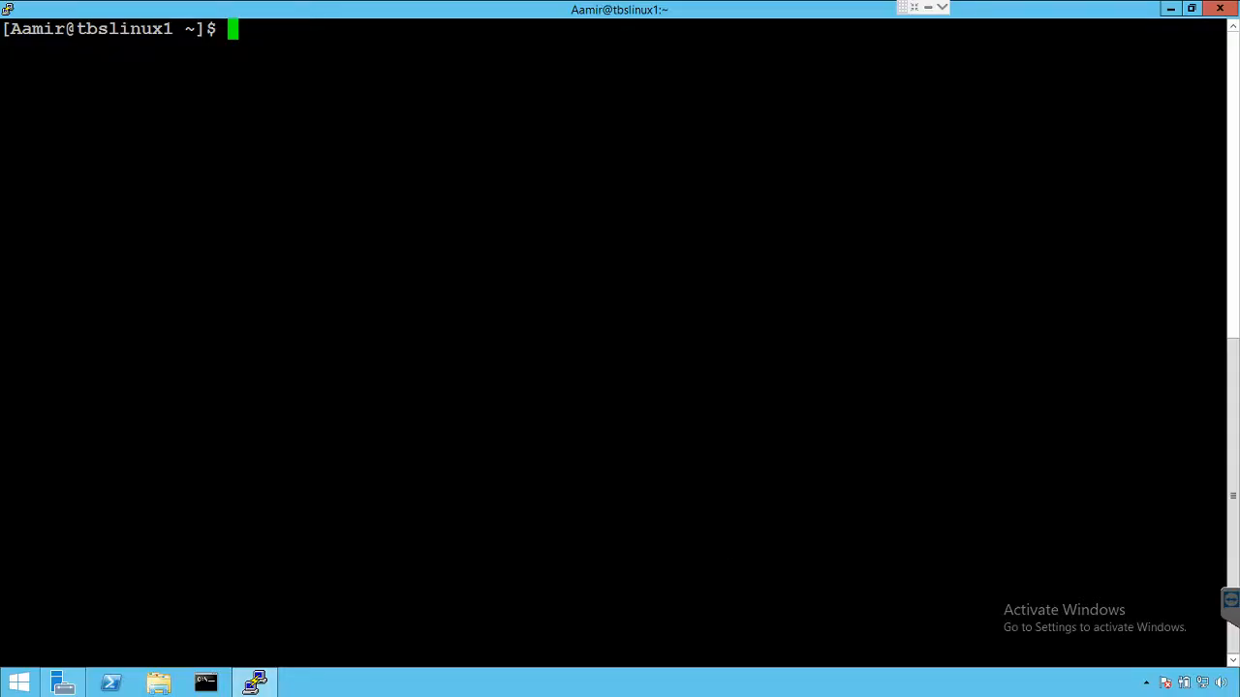
Log into the MariaDB monitor as root with mysql -u root -p and the password
{"action": "type", "text": "mysql"}
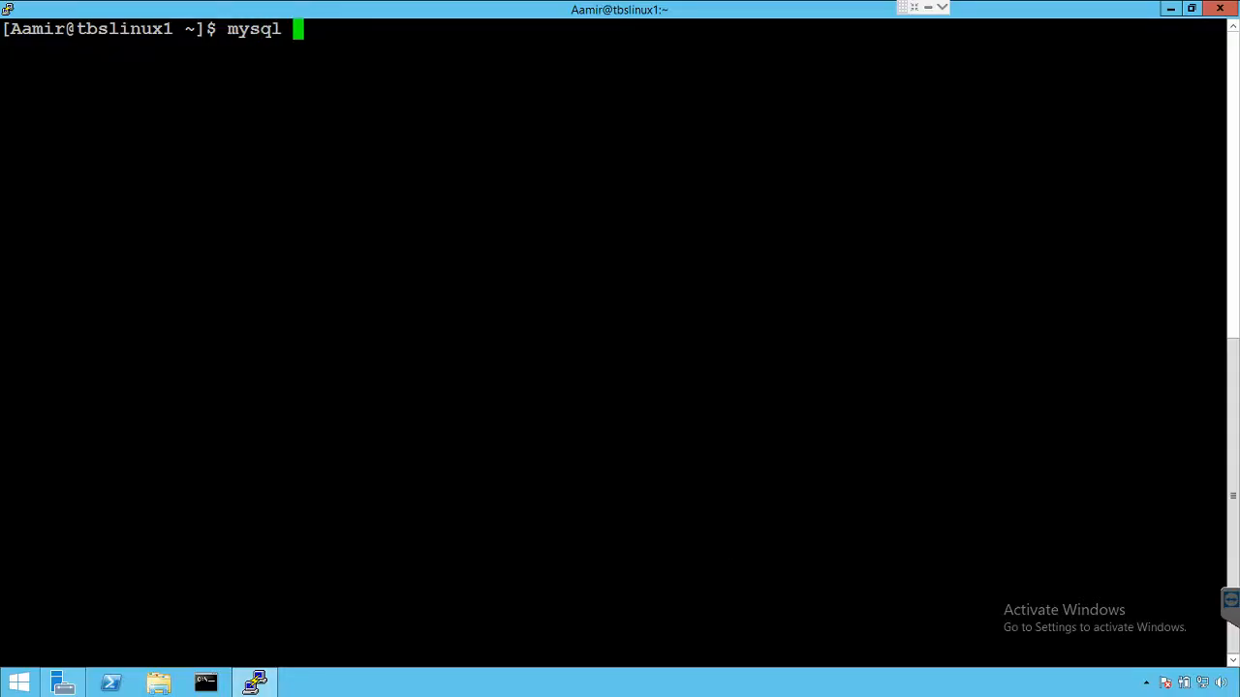
{"action": "type", "text": "-u root -p"}
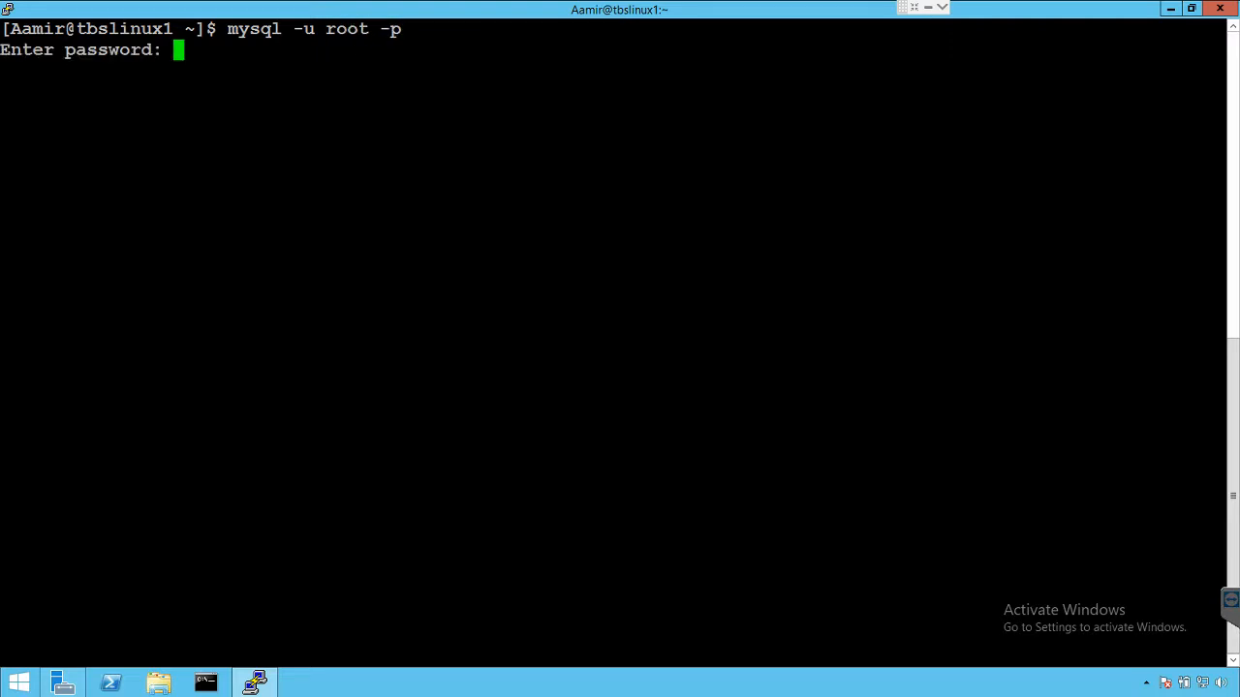
{"action": "key", "text": "Return"}
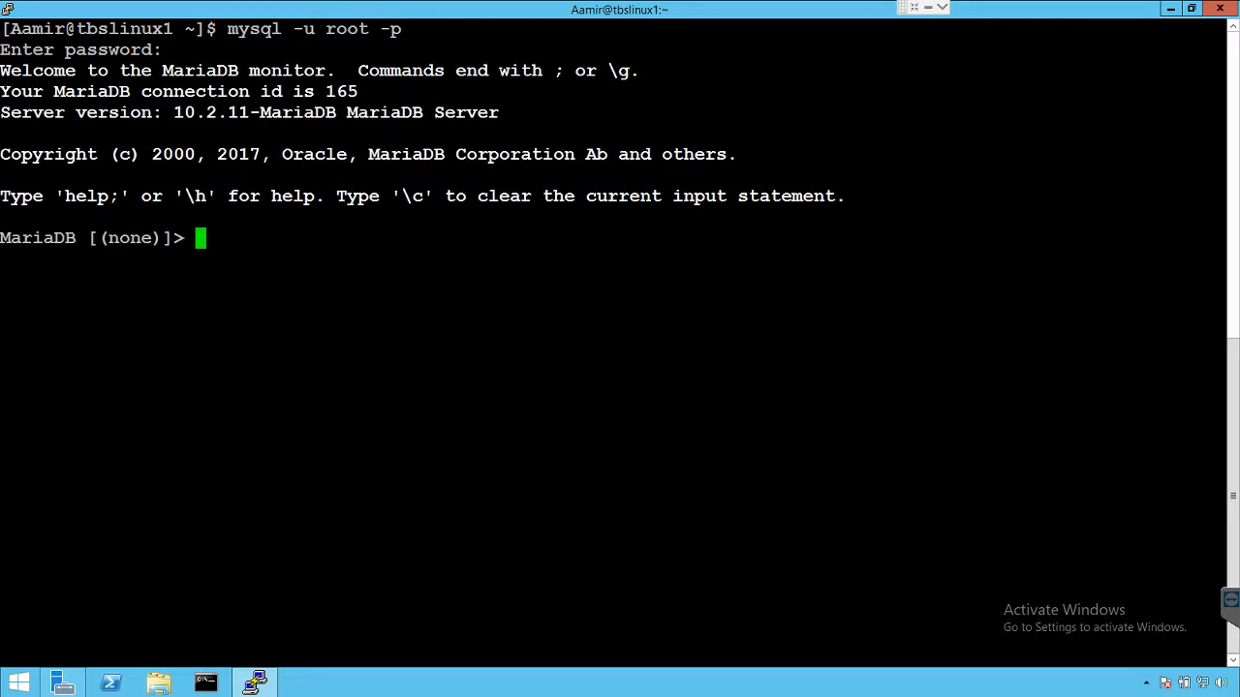
Query host and user from mysql.user, listing four accounts including TB@localhost
{"action": "type", "text": "sel"}
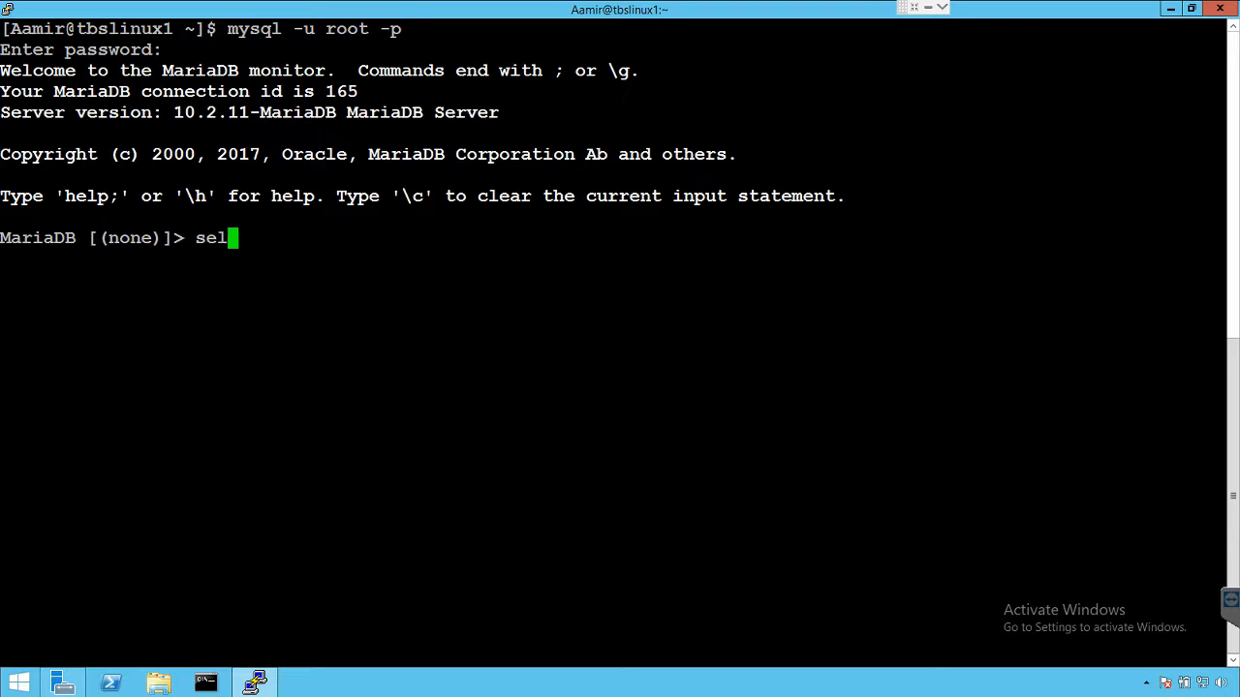
{"action": "type", "text": "ect hos"}
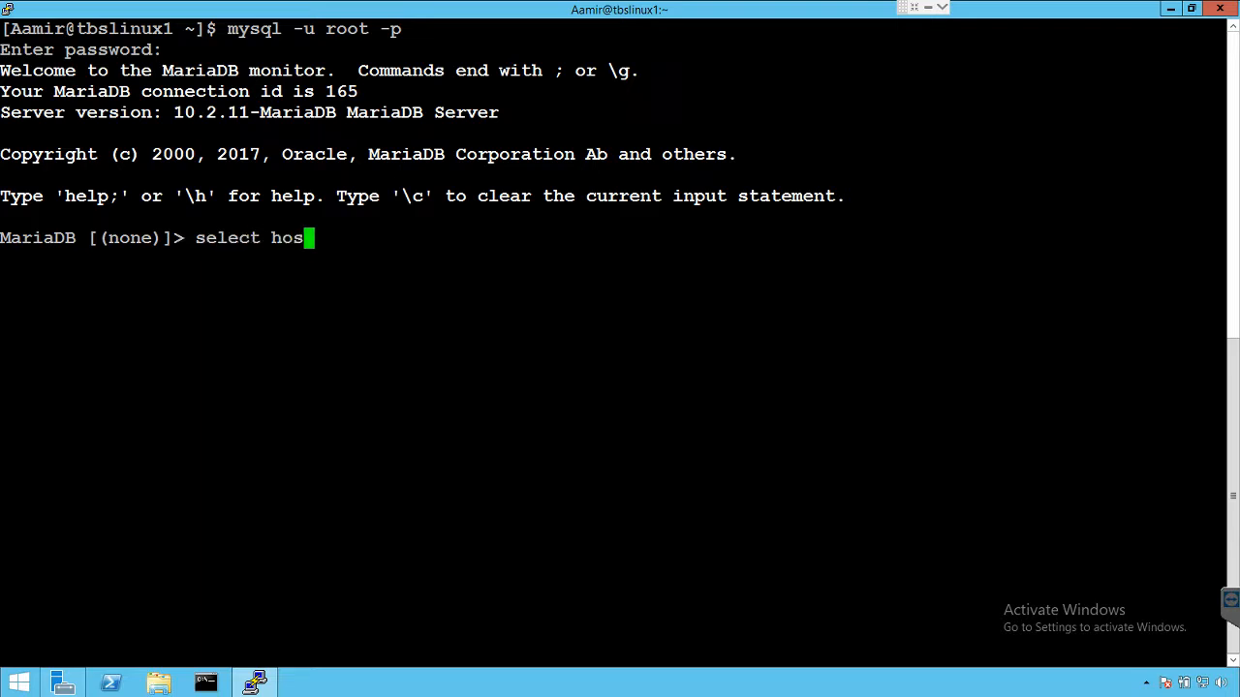
{"action": "type", "text": "t, user from mysql."}
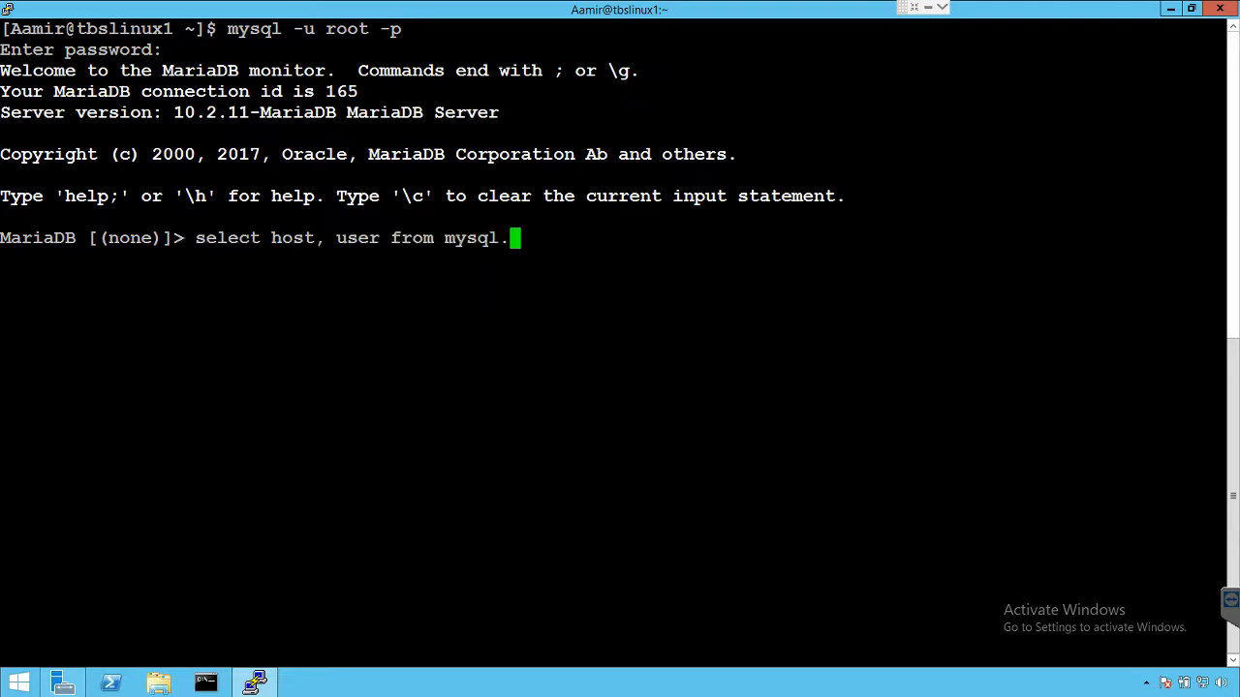
{"action": "type", "text": "user;"}
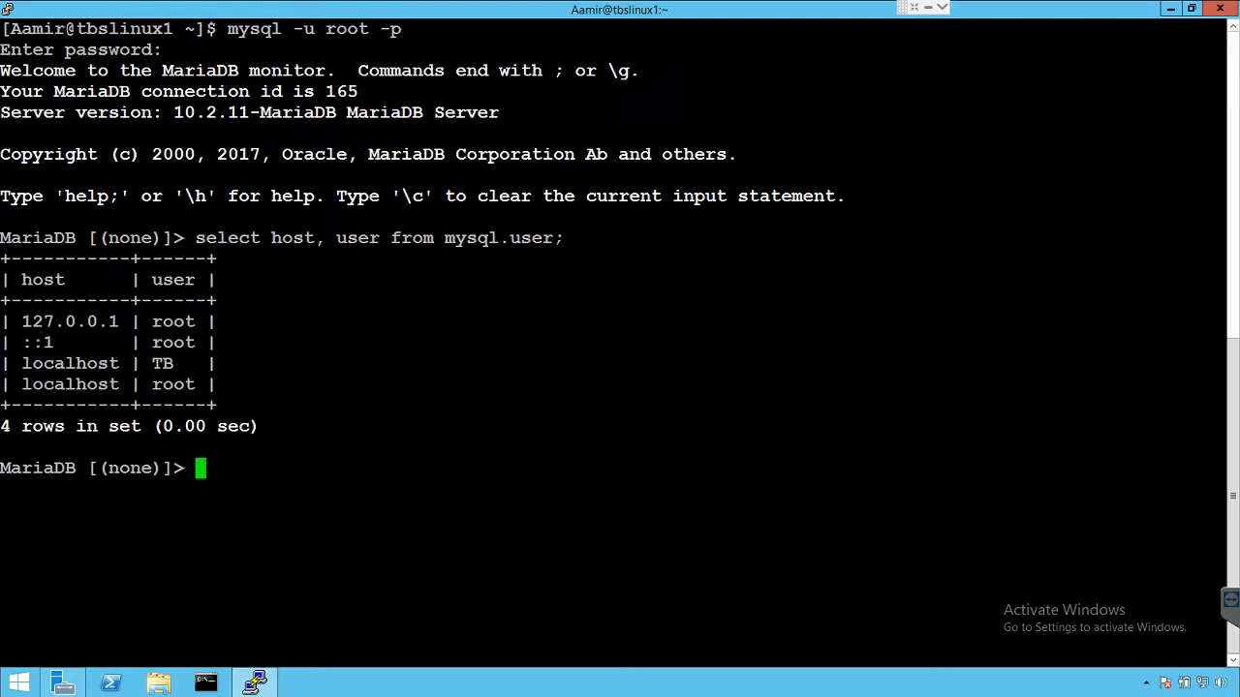
{"action": "double_click", "coordinate": [162, 363]}
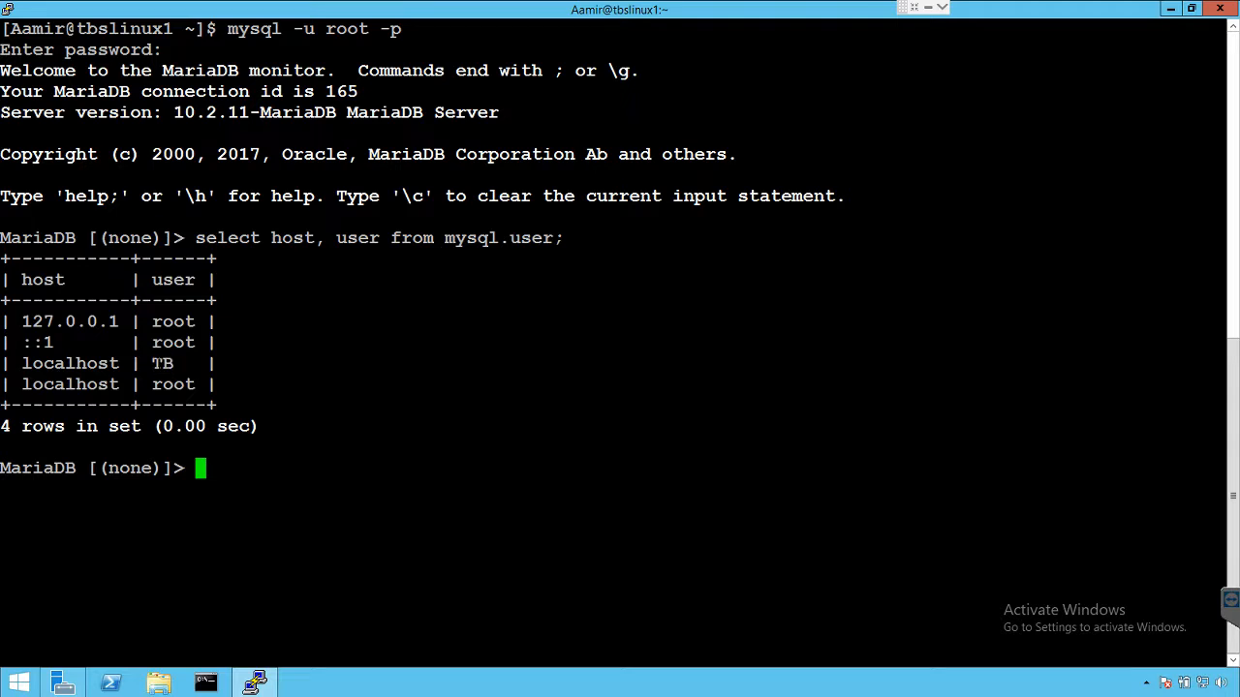
Run SHOW GRANTS FOR 'TB'@'localhost' to see SELECT, UPDATE, DELETE on TechBrothers
{"action": "type", "text": "Show GRANTS"}
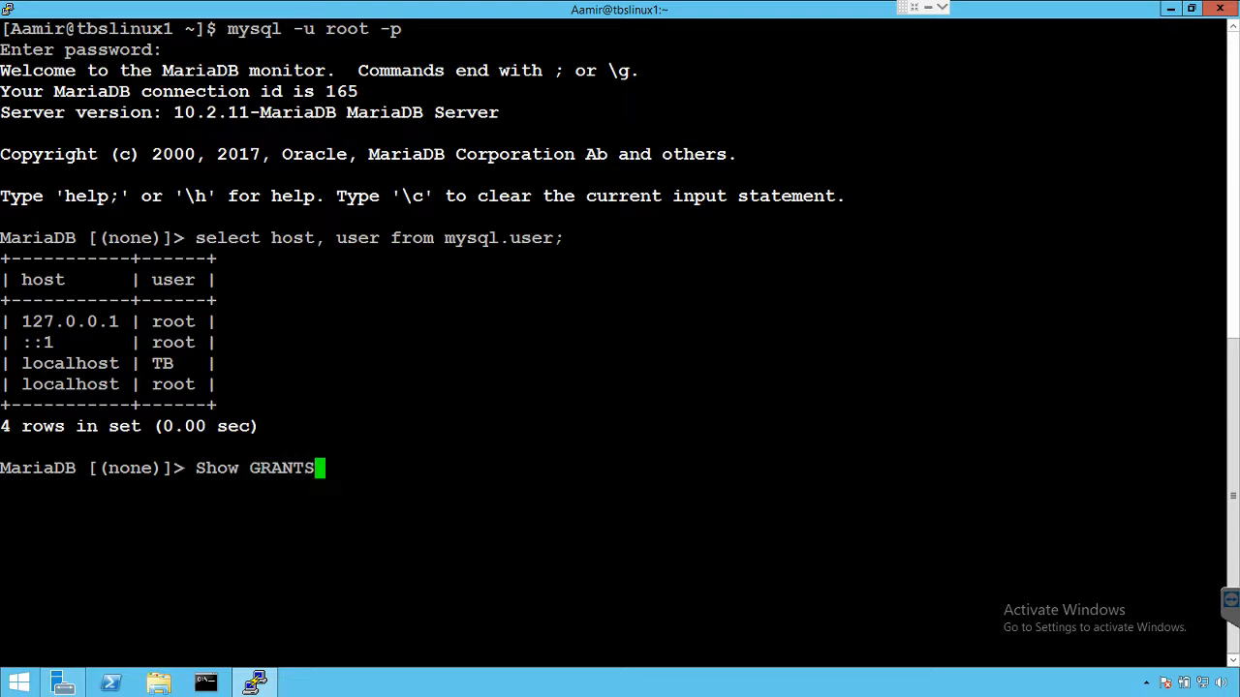
{"action": "type", "text": "For 'TB"}
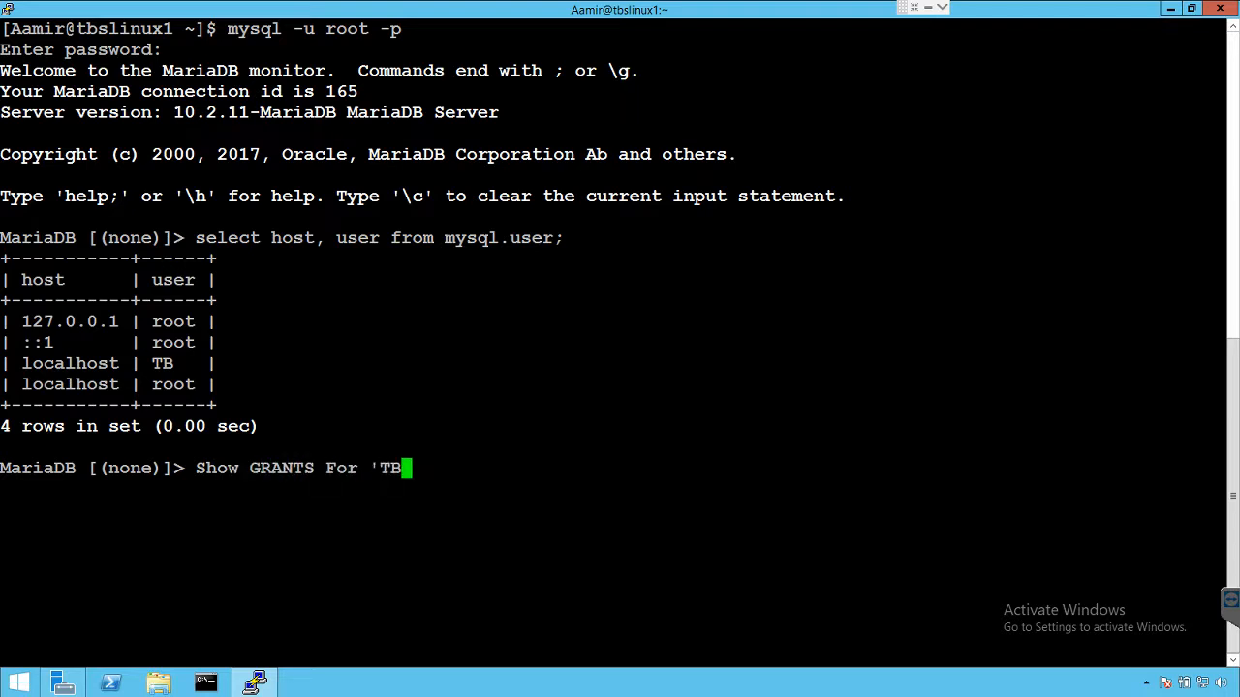
{"action": "type", "text": "'@'l"}
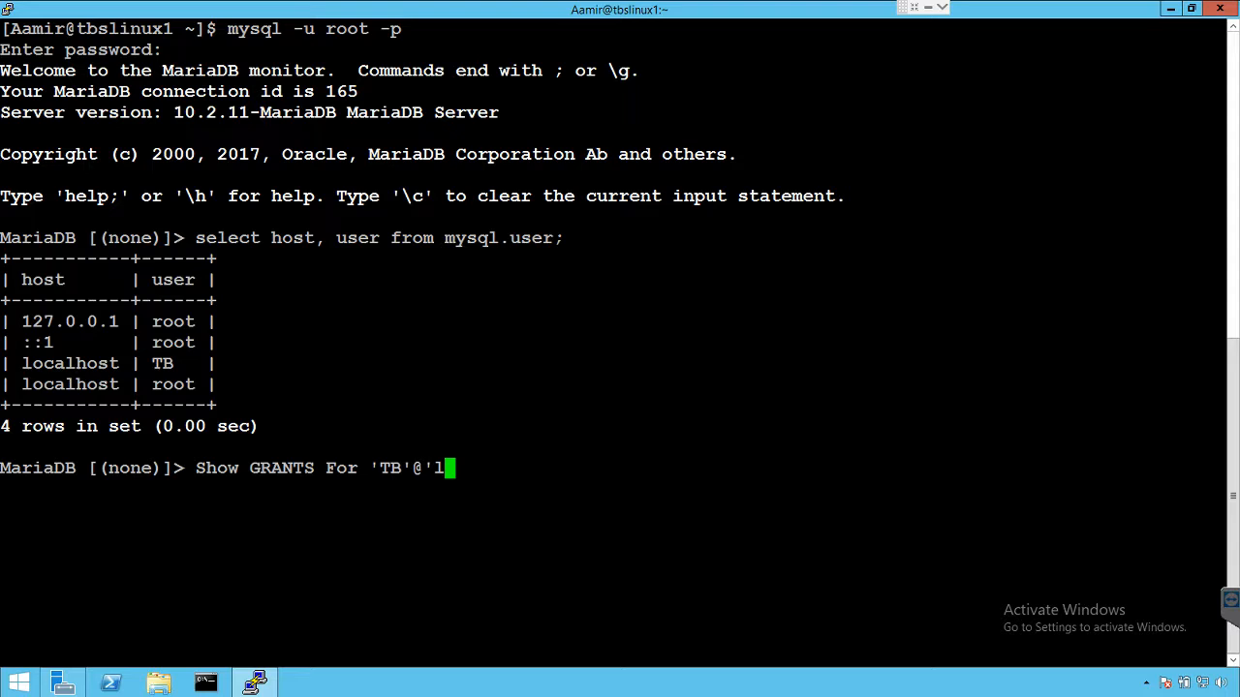
{"action": "type", "text": "ocalhost"}
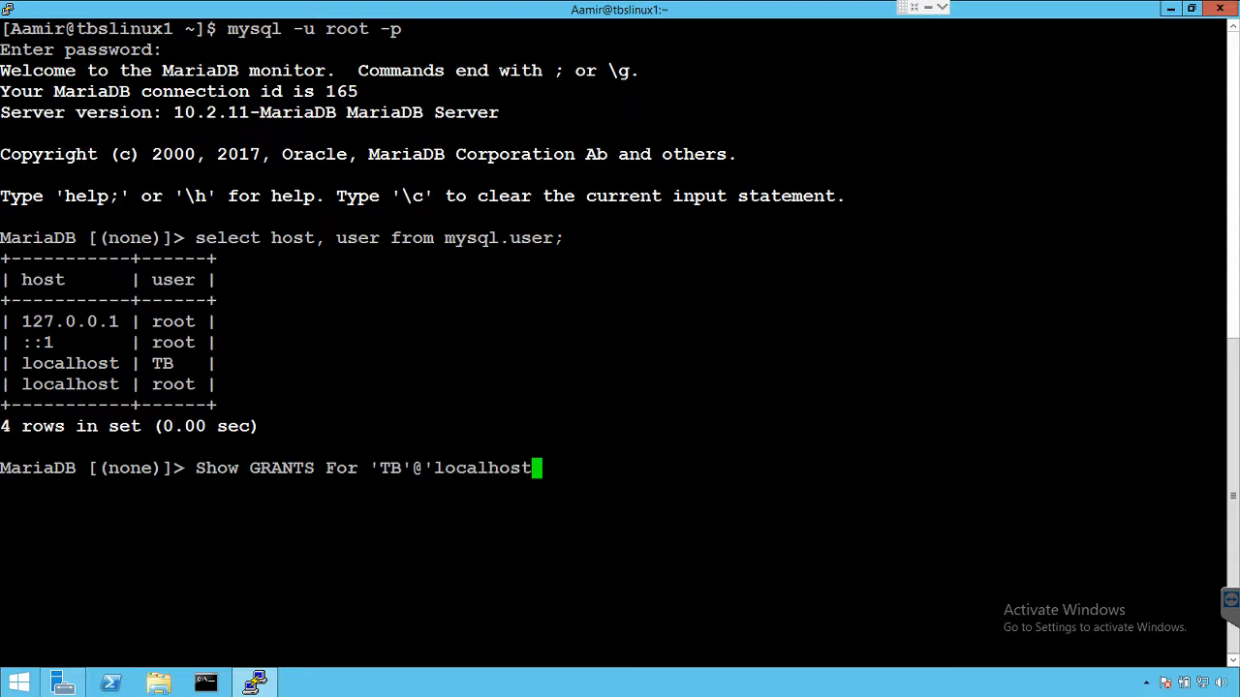
{"action": "key", "text": "Return"}
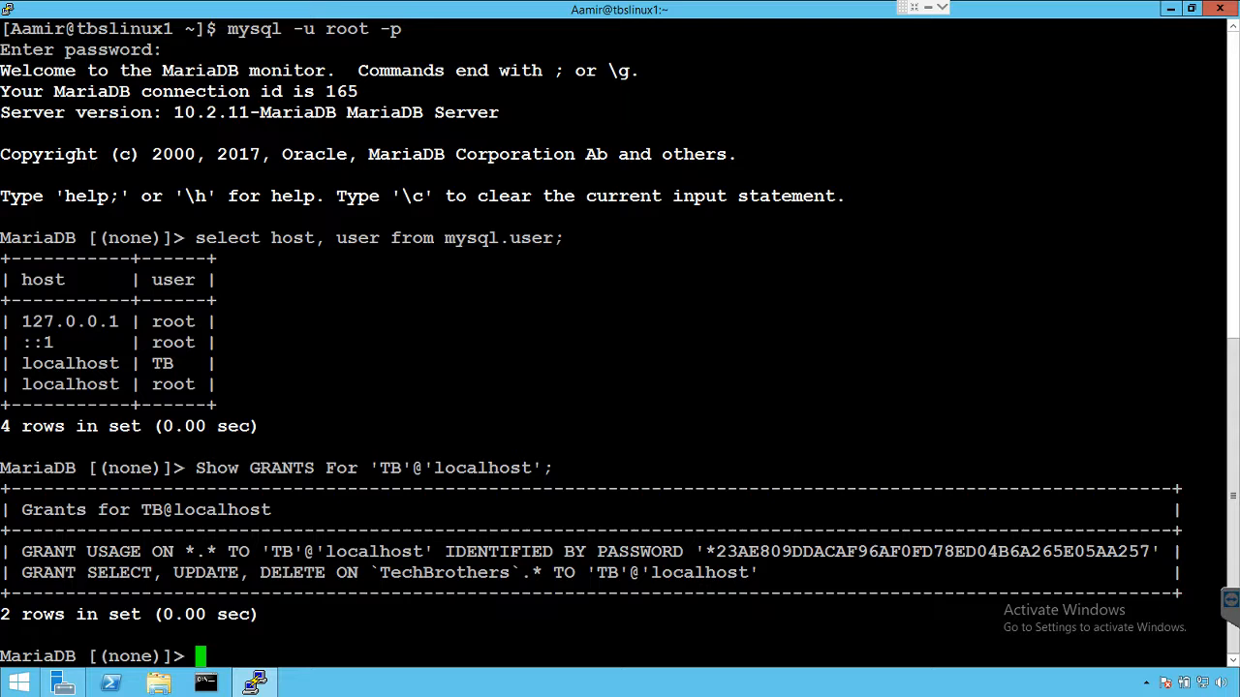
Run REVOKE DELETE ON TechBrothers.* FROM 'TB'@'localhost', getting Query OK
{"action": "type", "text": "REV"}
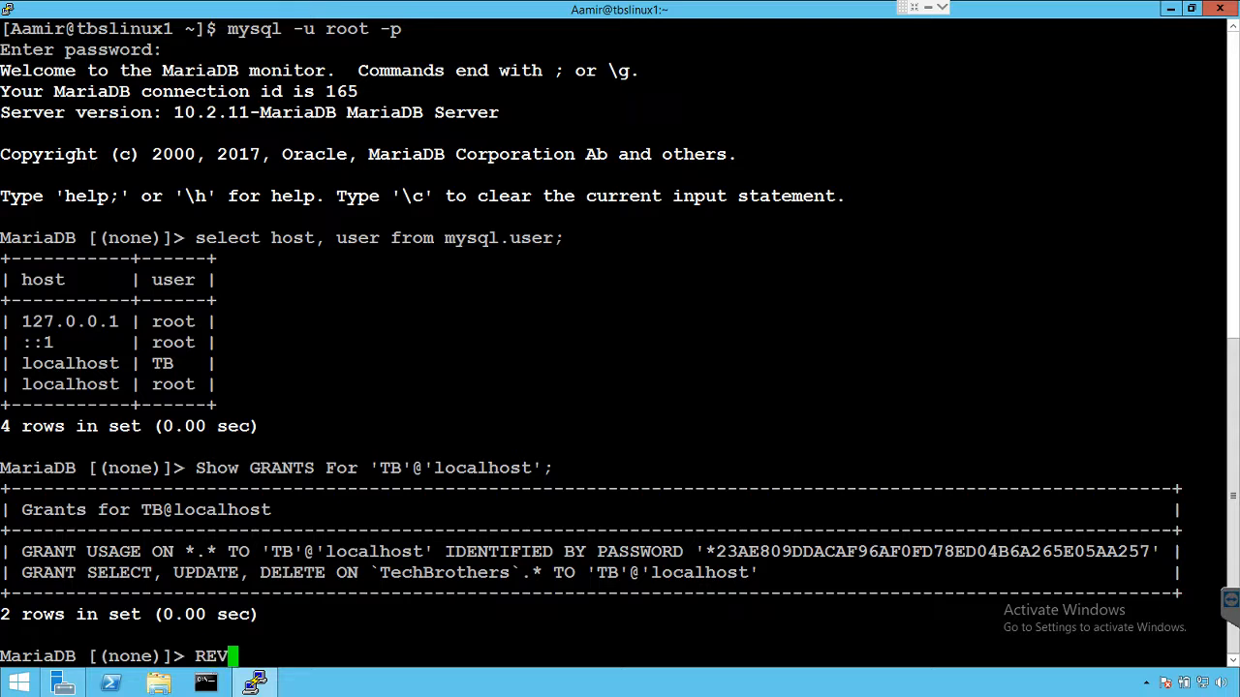
{"action": "type", "text": "OKE"}
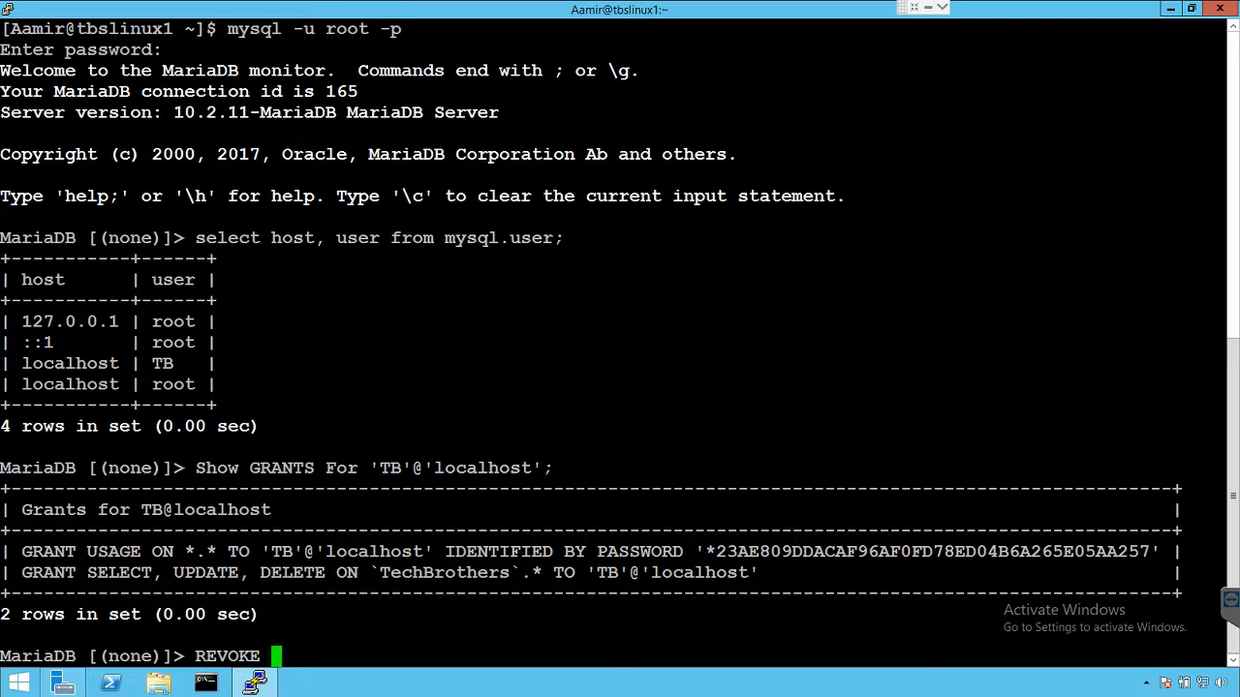
{"action": "type", "text": "DELETE"}
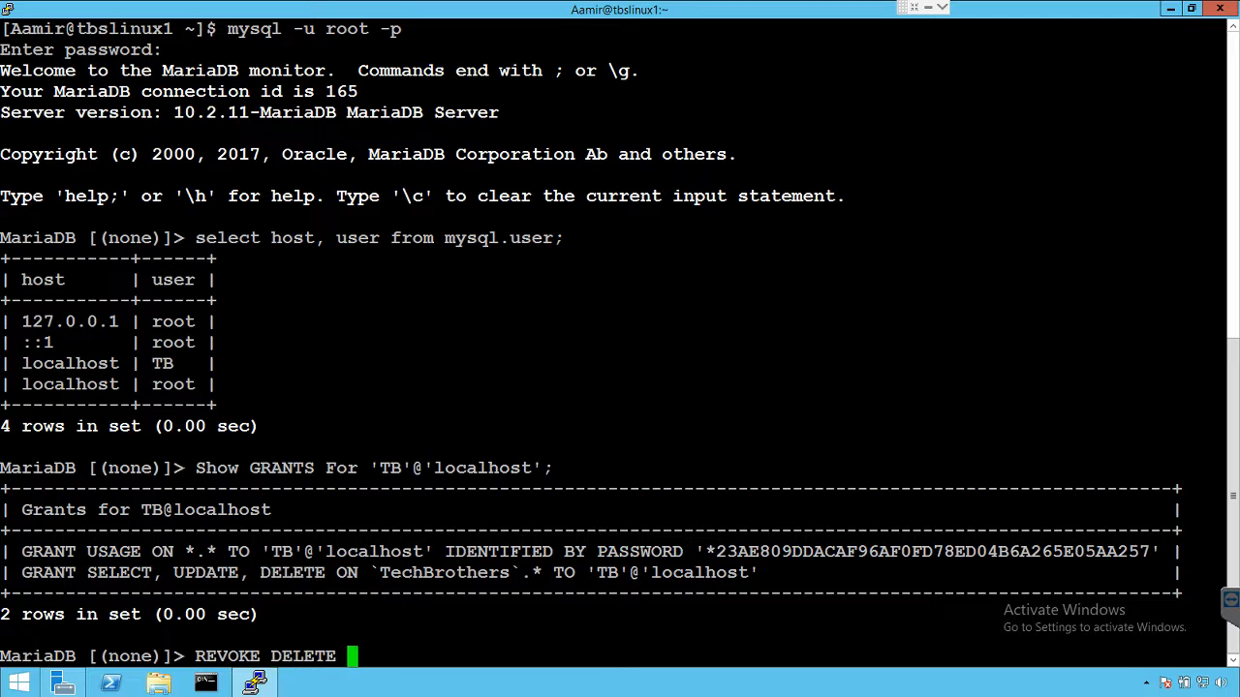
{"action": "type", "text": "ON"}
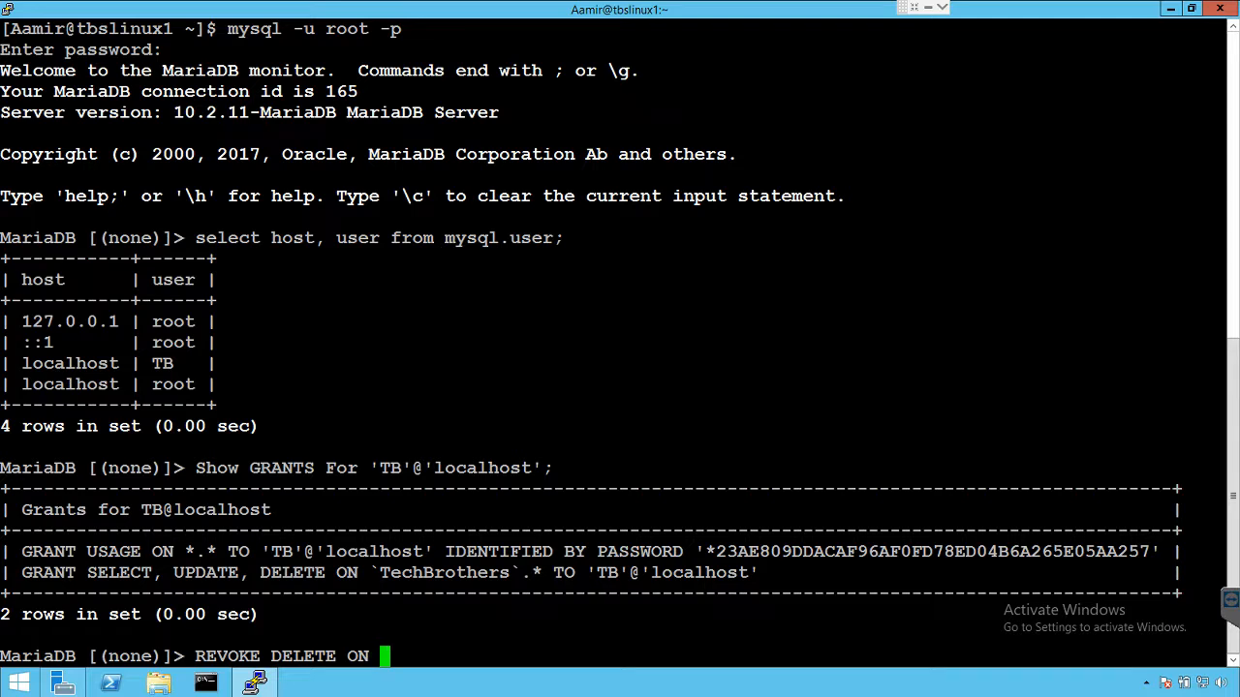
{"action": "type", "text": "Te"}
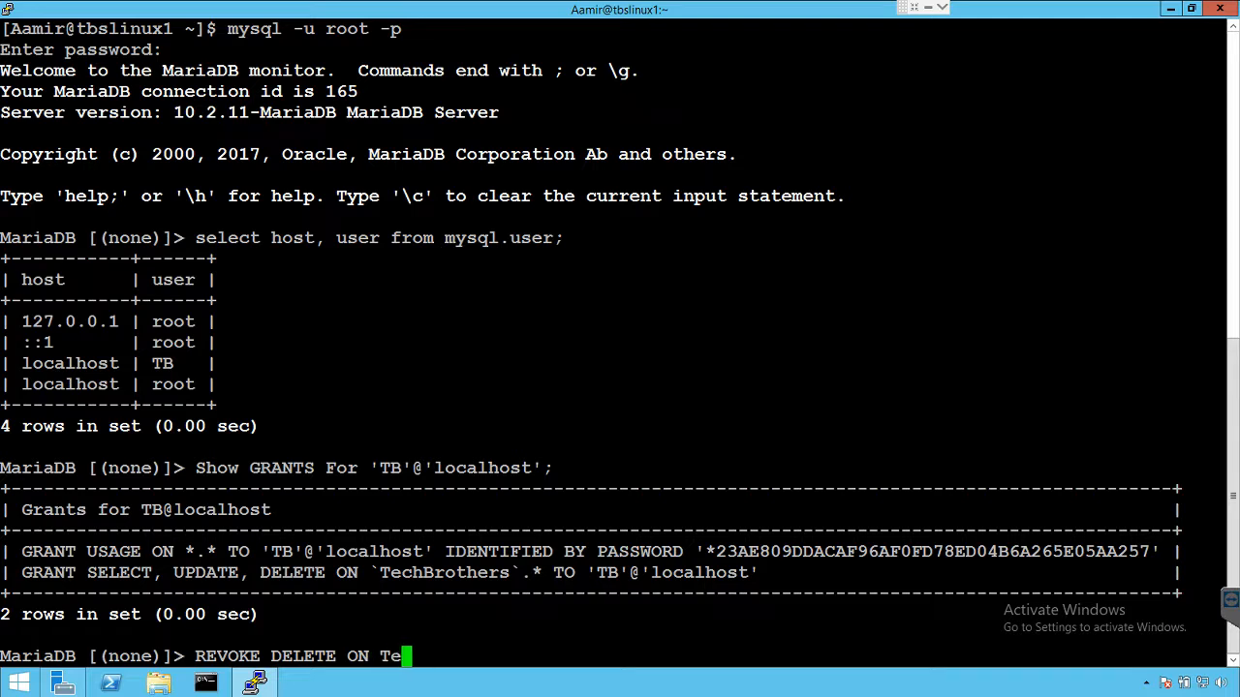
{"action": "type", "text": "chBrothers"}
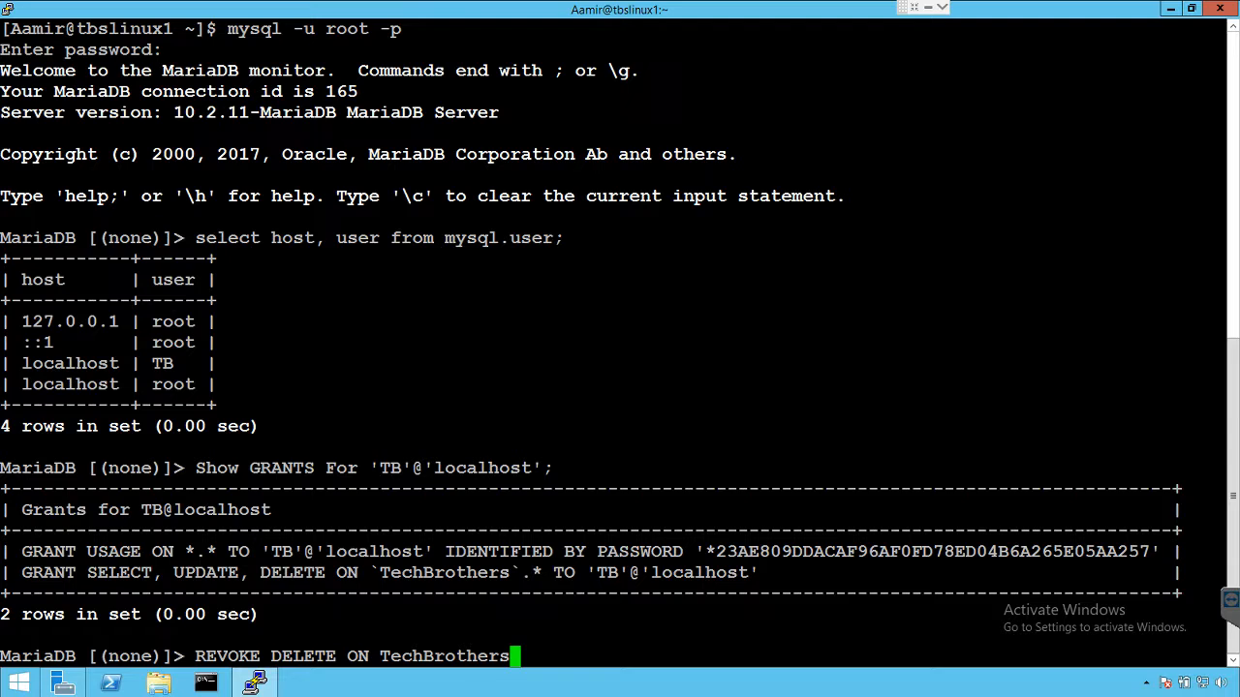
{"action": "type", "text": ".* FR"}
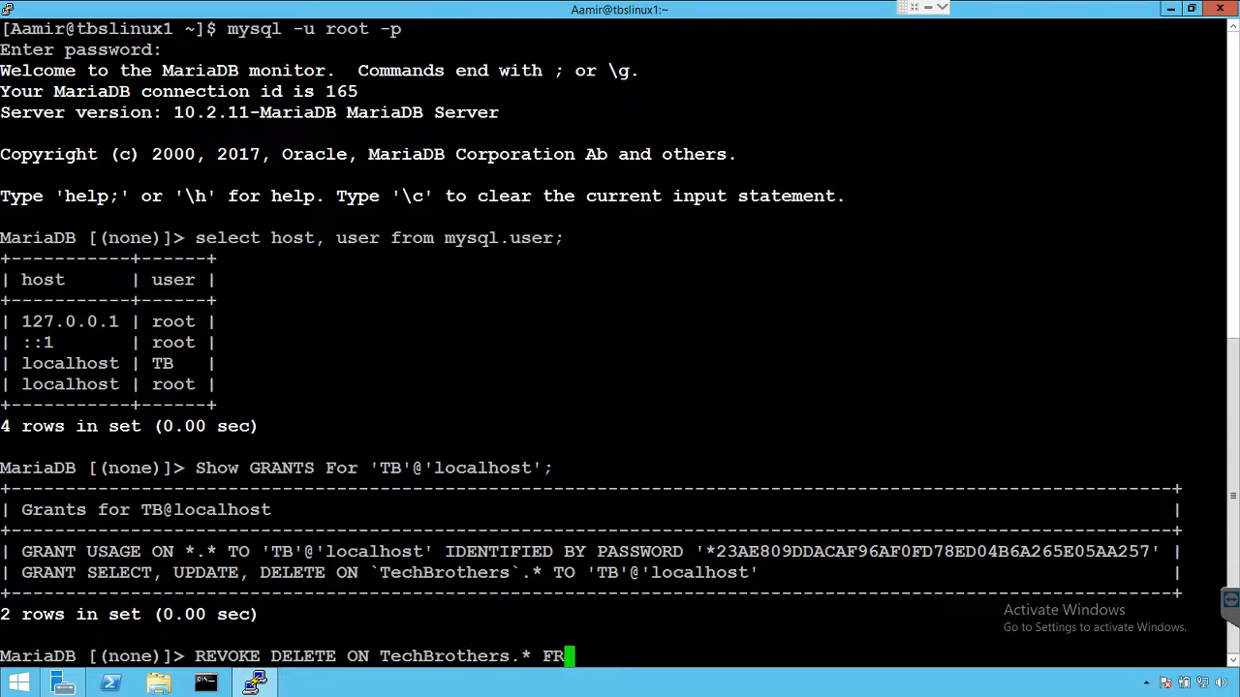
{"action": "type", "text": "OM 'TB"}
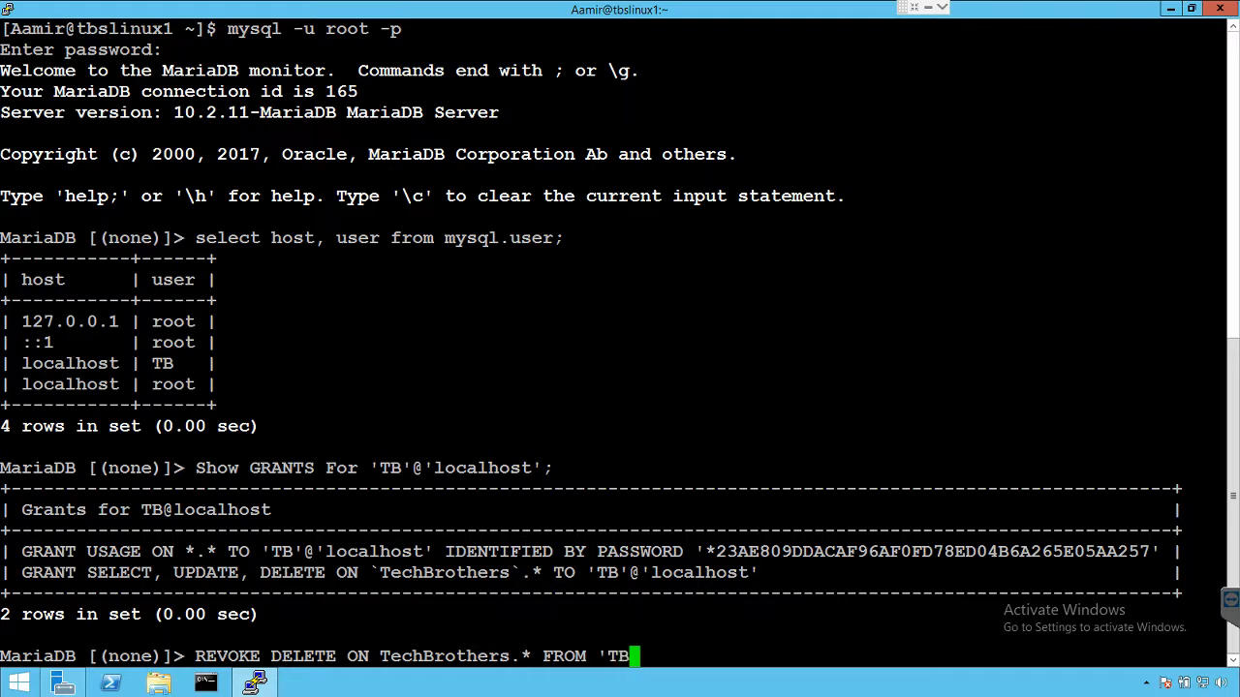
{"action": "type", "text": "'@'"}
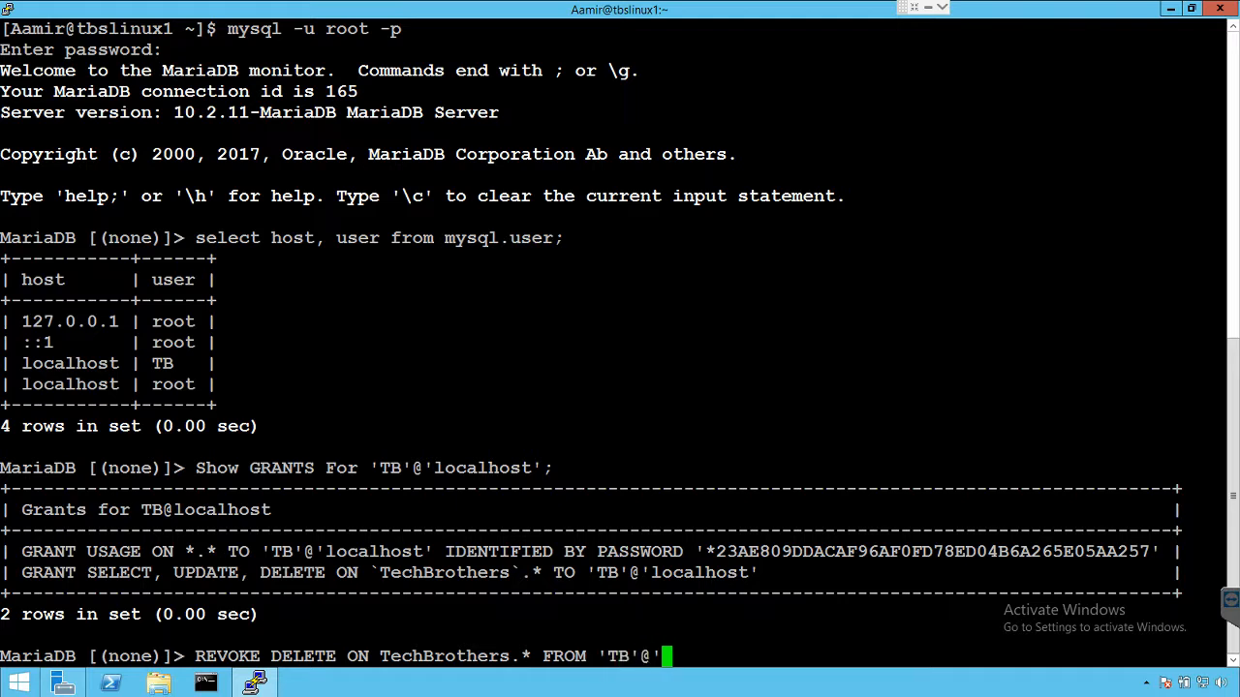
{"action": "type", "text": "localhost';"}
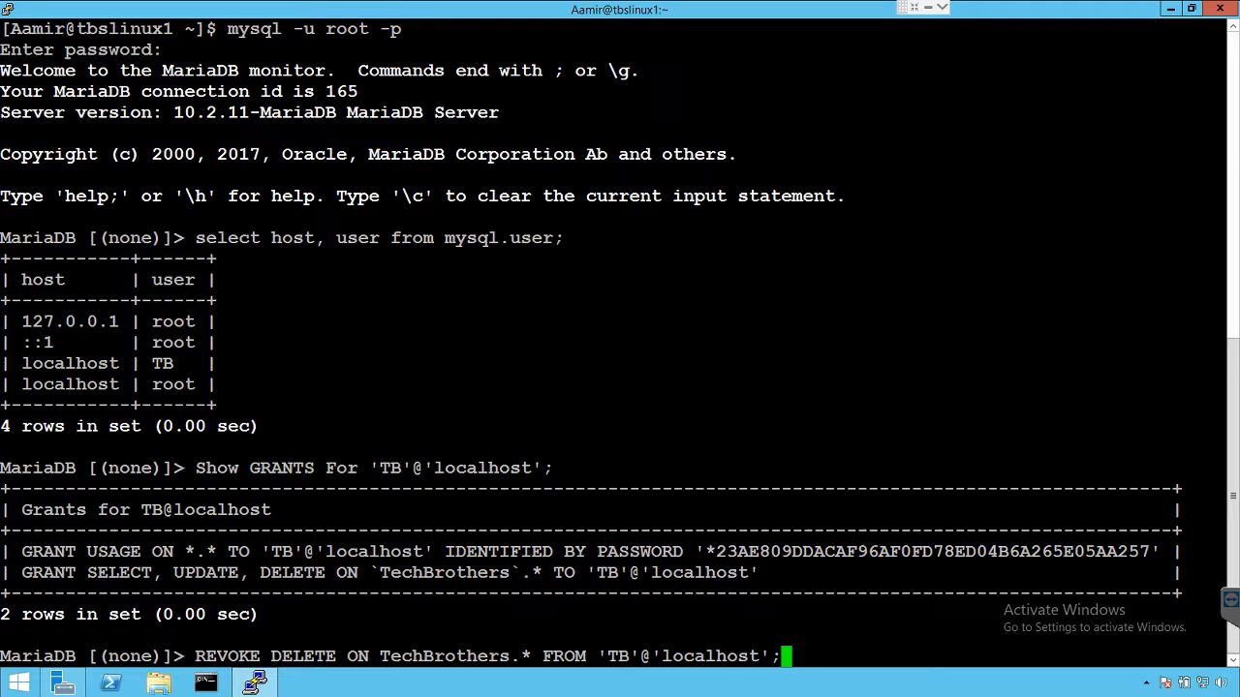
{"action": "key", "text": "Return"}
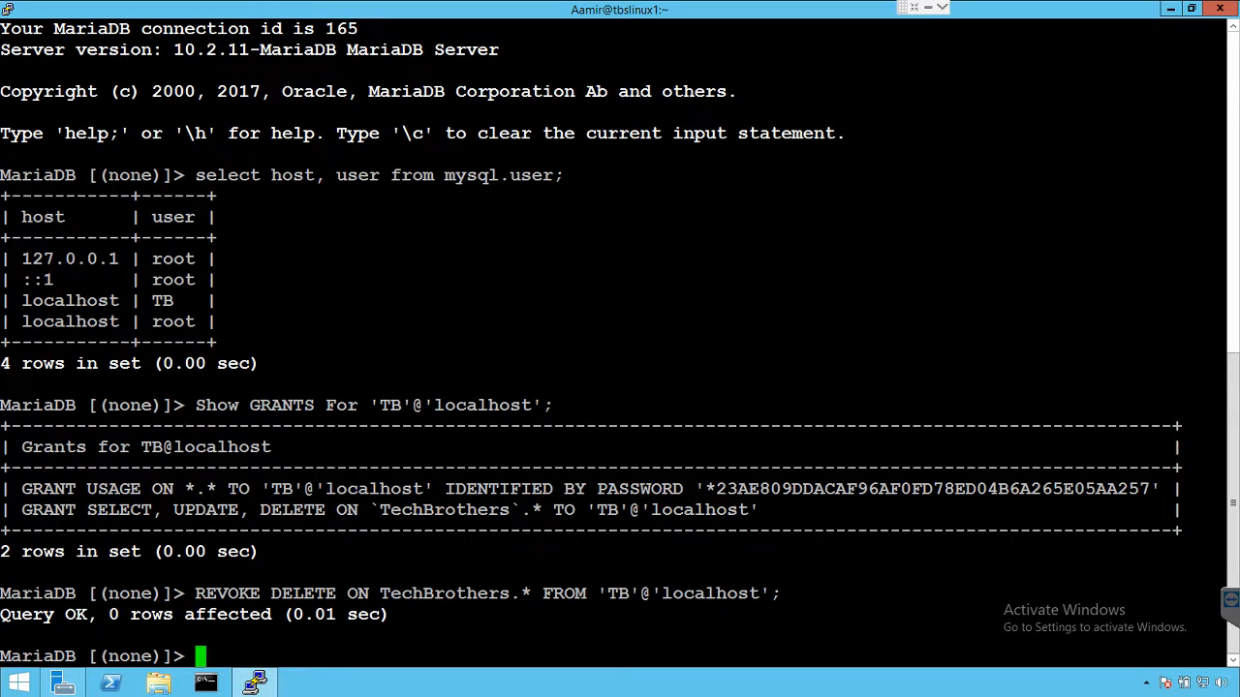
Re-run SHOW GRANTS for TB@localhost showing only SELECT and UPDATE, then restore the window
{"action": "type", "text": "Show GRANTS"}
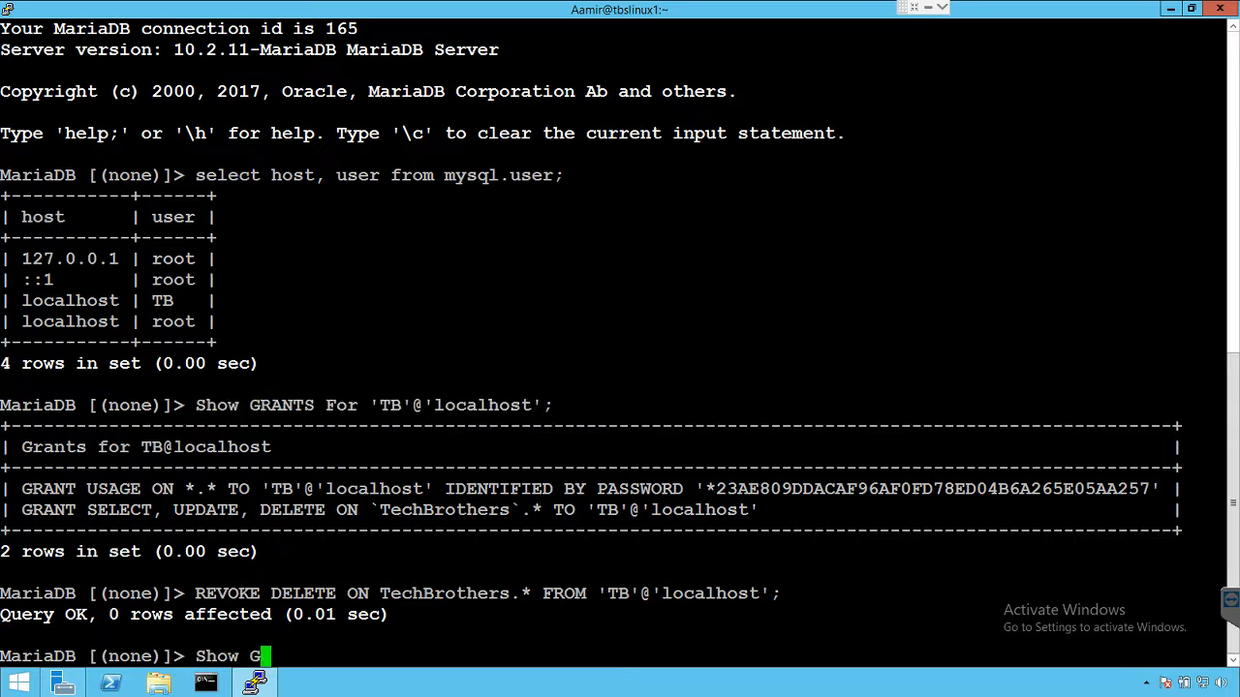
{"action": "type", "text": "RANTS For 'TB'@'localhost';"}
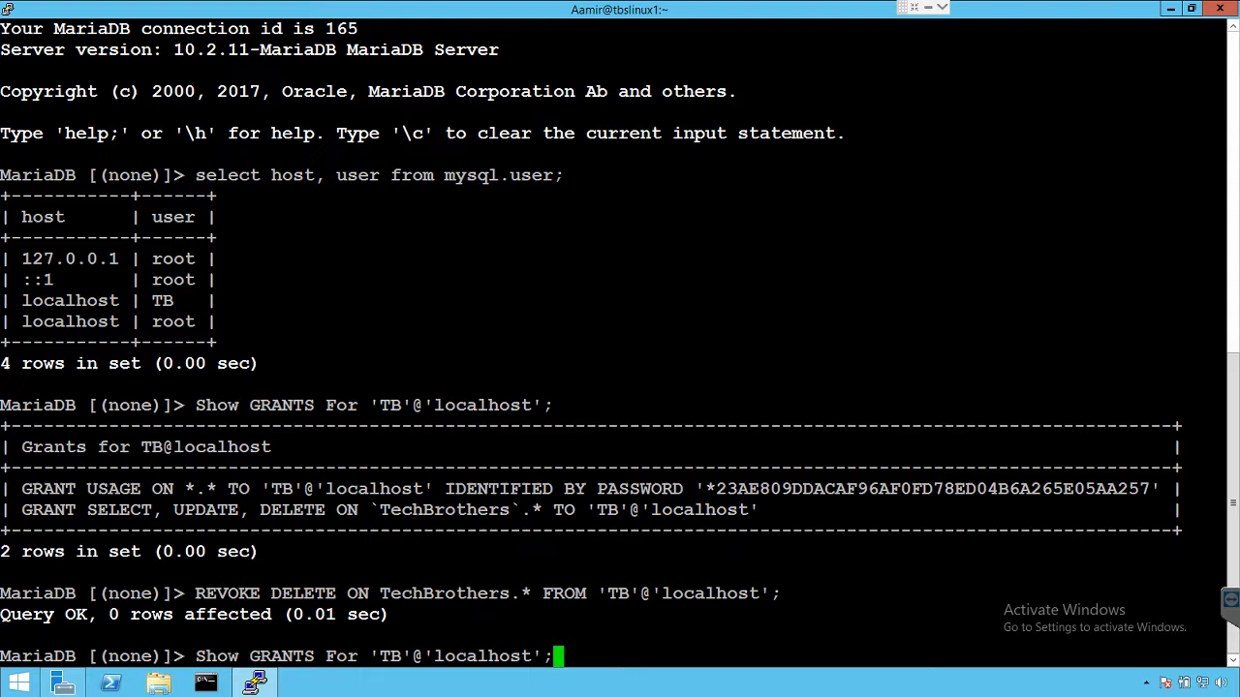
{"action": "key", "text": "Return"}
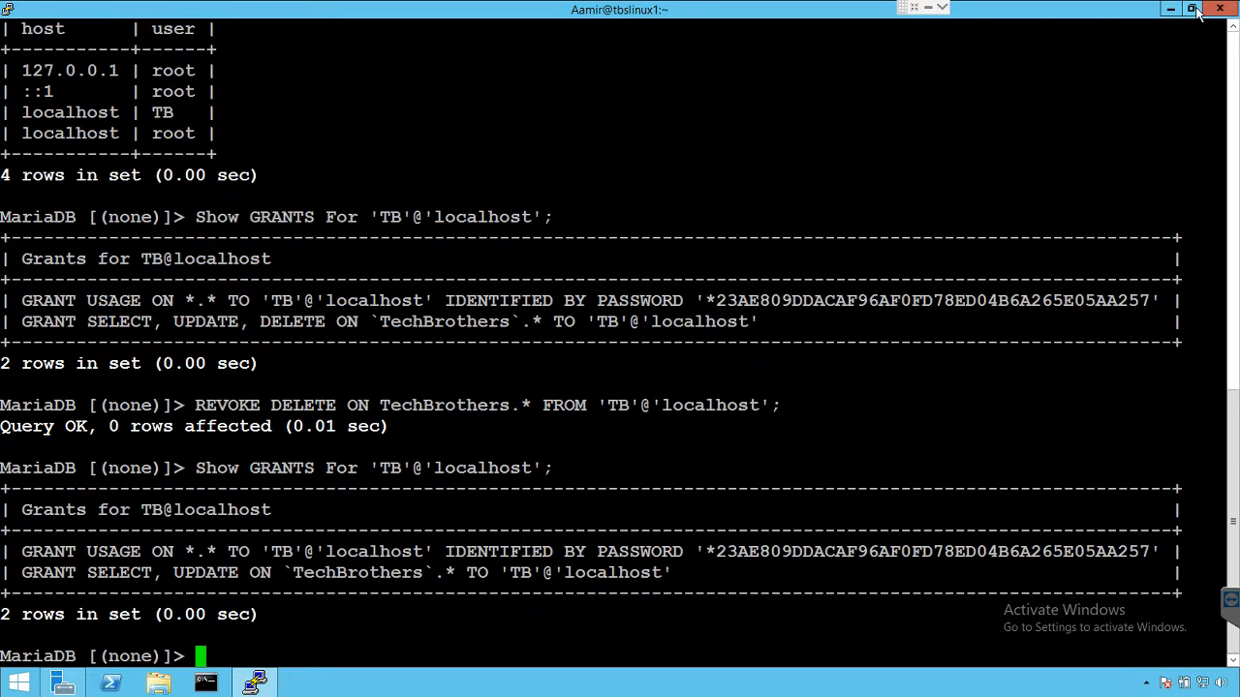
{"action": "left_click", "coordinate": [1192, 9]}
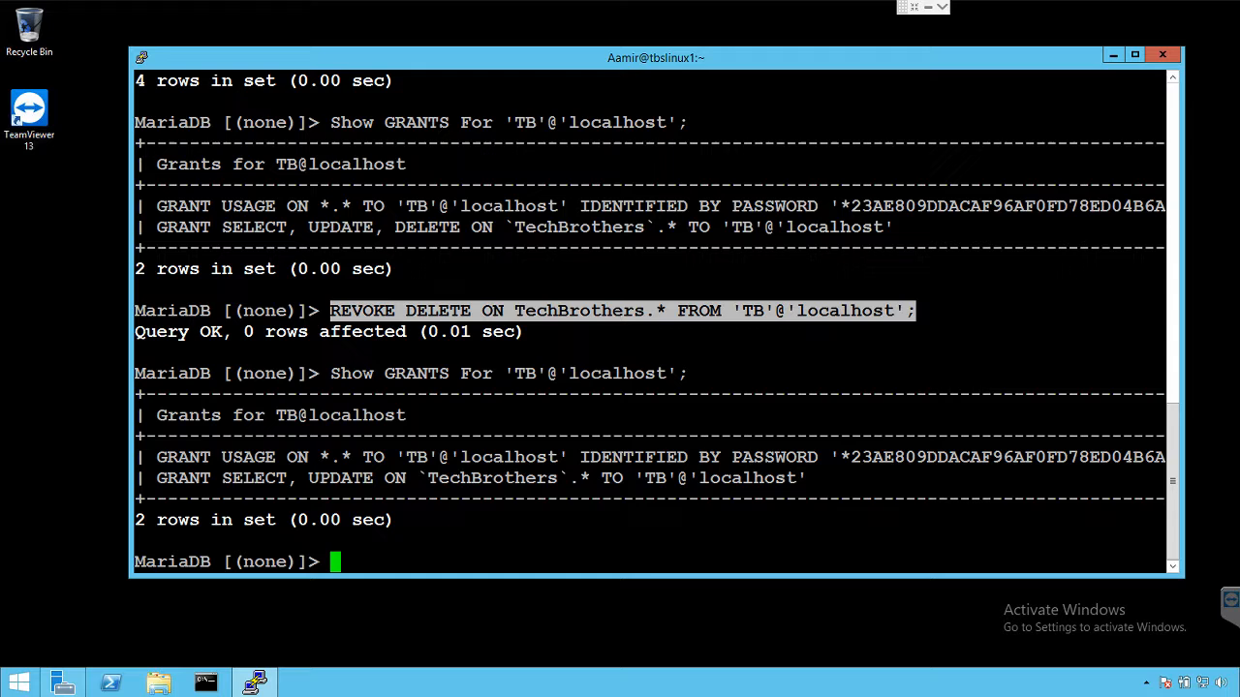
Edit the recalled statement to REVOKE UPDATE ON TechBrothers.* FROM 'TB'@'localhost', then recall SHOW GRANTS
{"action": "type", "text": "REVOKE DELETE ON TechBrothers.* FROM 'TB'@'localhost';"}
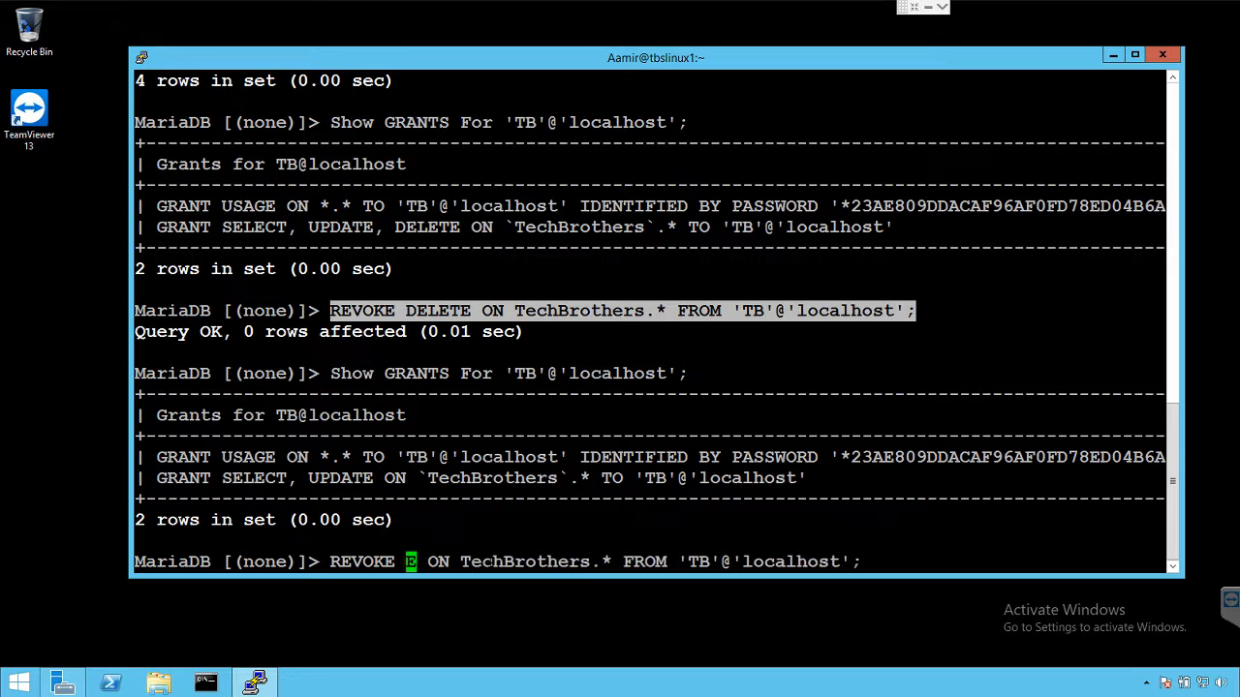
{"action": "type", "text": "U"}
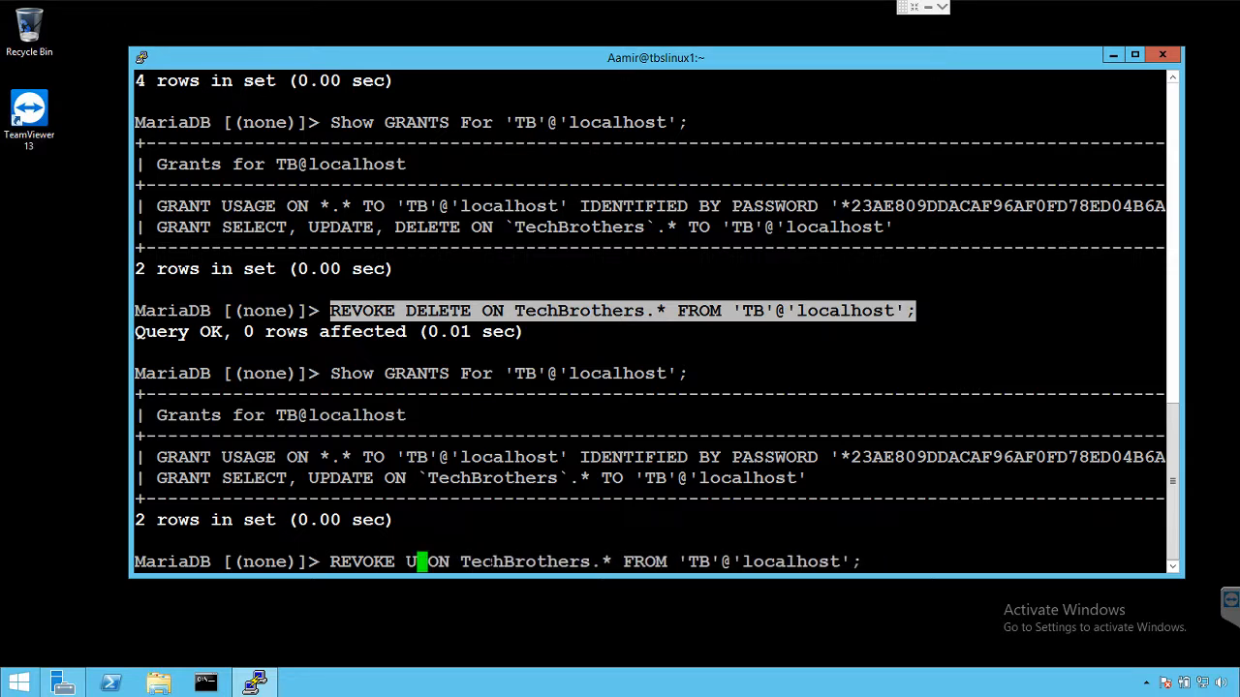
{"action": "type", "text": "PDATE"}
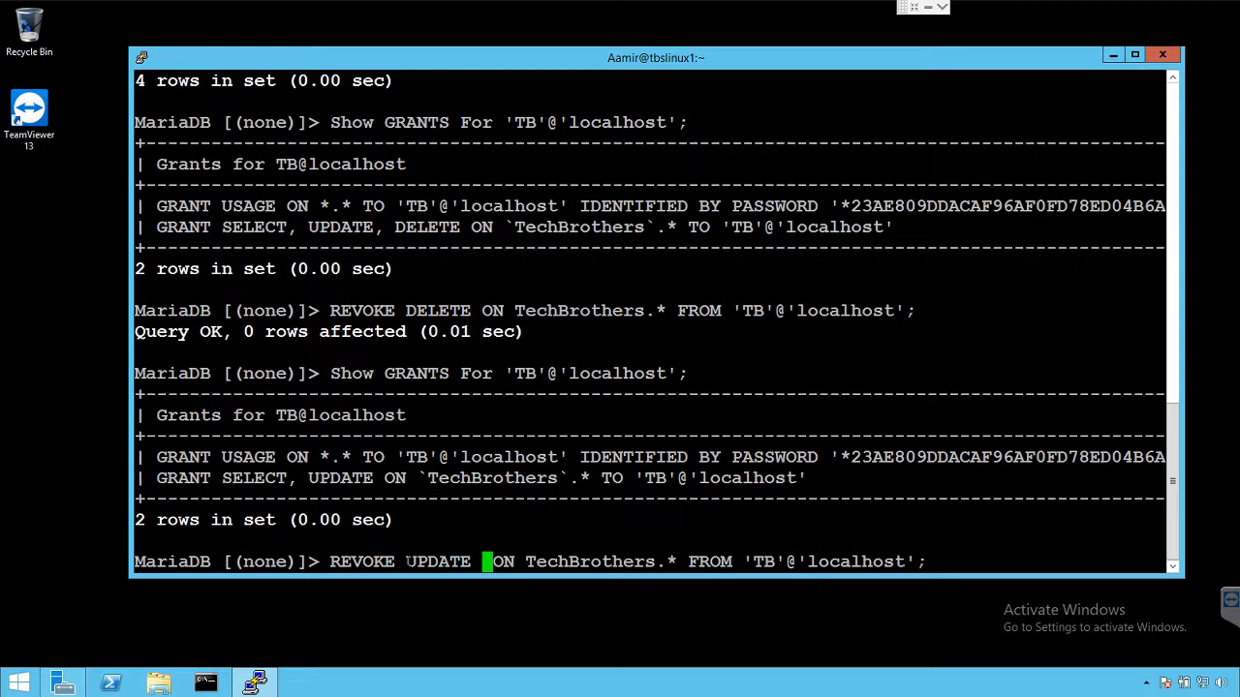
{"action": "double_click", "coordinate": [438, 562]}
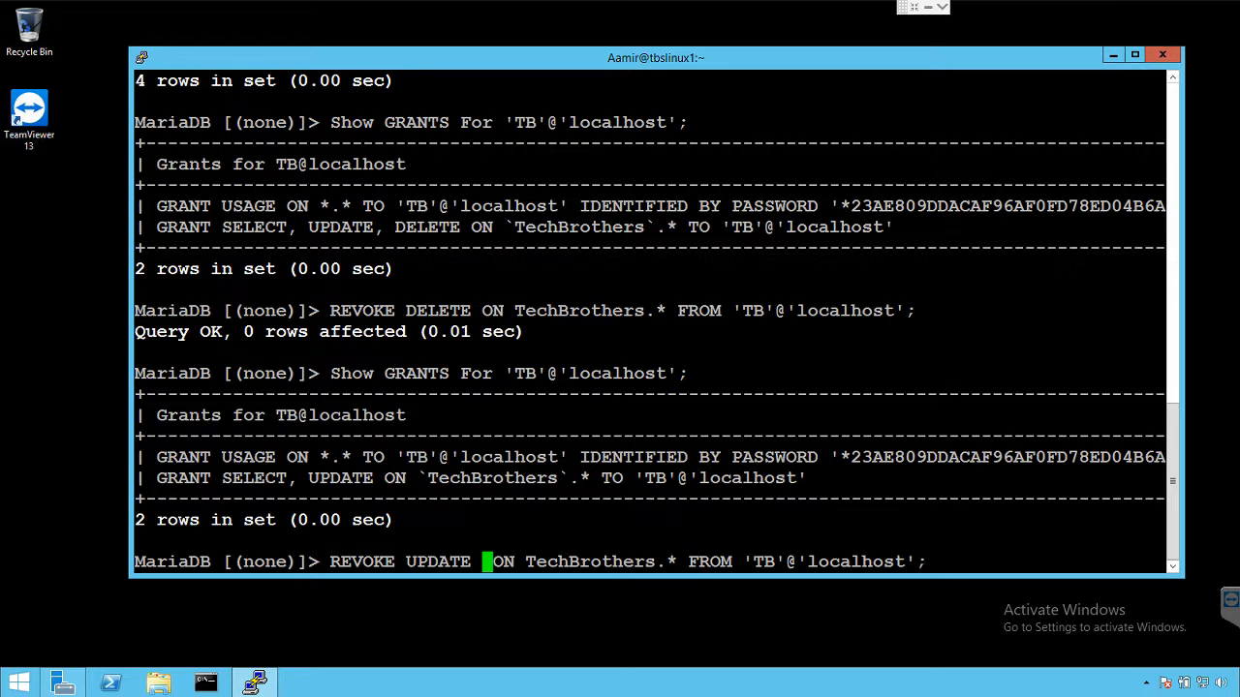
{"action": "key", "text": "Return"}
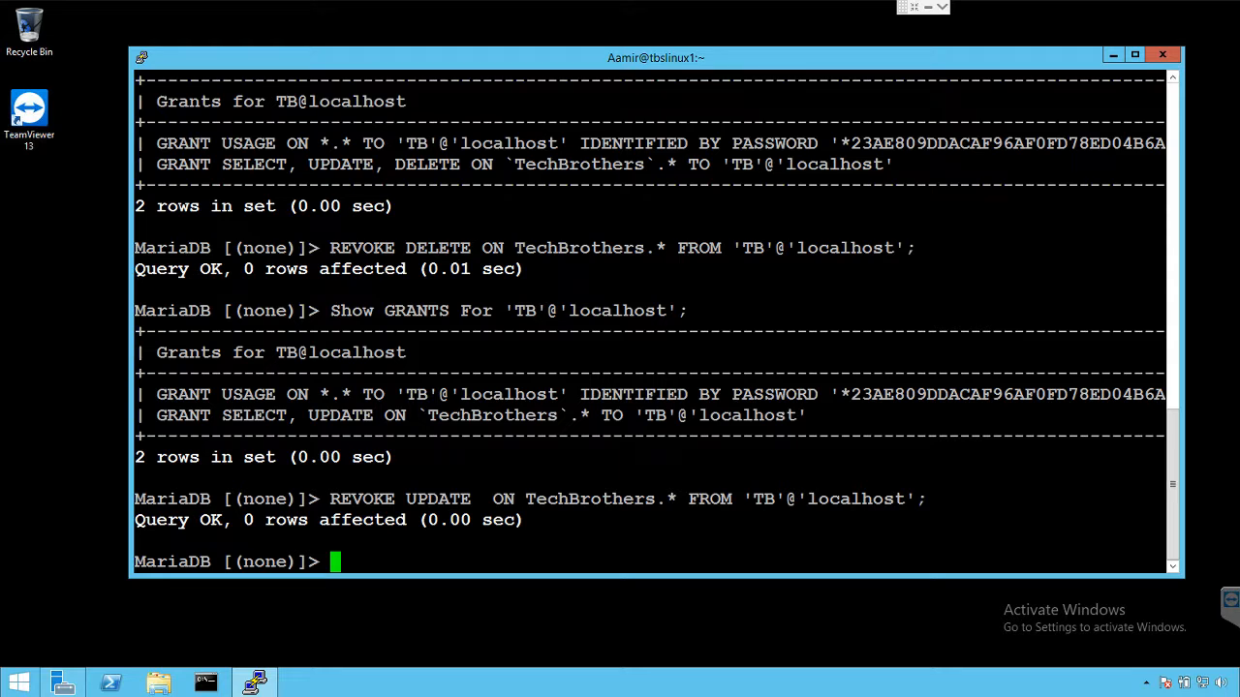
{"action": "type", "text": "REVOKE UPDATE  ON TechBrothers.* FROM 'TB'@'localhost';"}
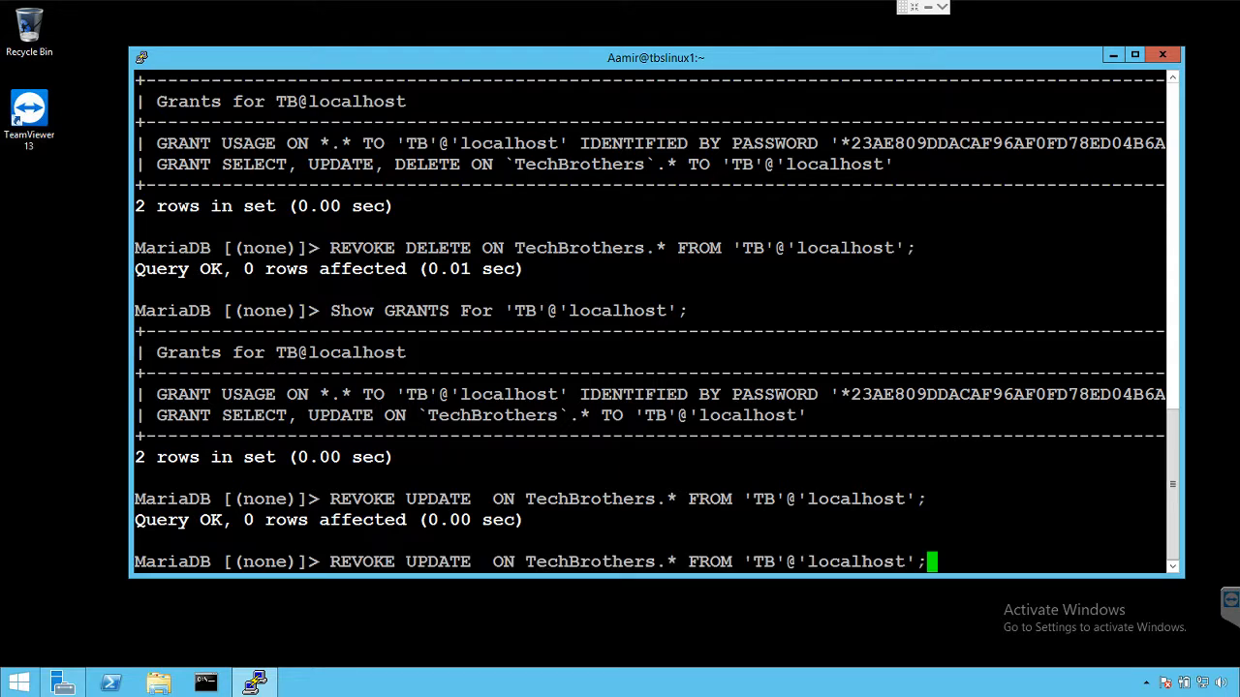
{"action": "type", "text": "Show GRANTS For 'TB'@'localhost';"}
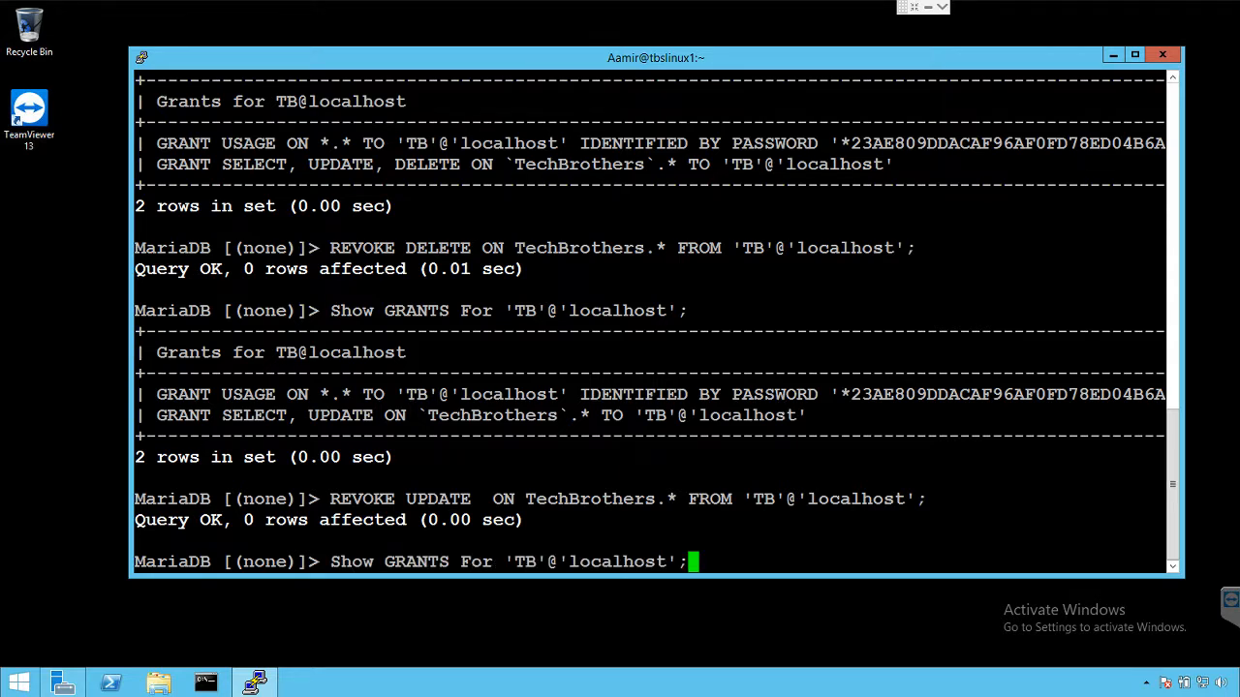
Run SHOW GRANTS for TB@localhost, now only SELECT, and select the REVOKE UPDATE line
{"action": "key", "text": "Return"}
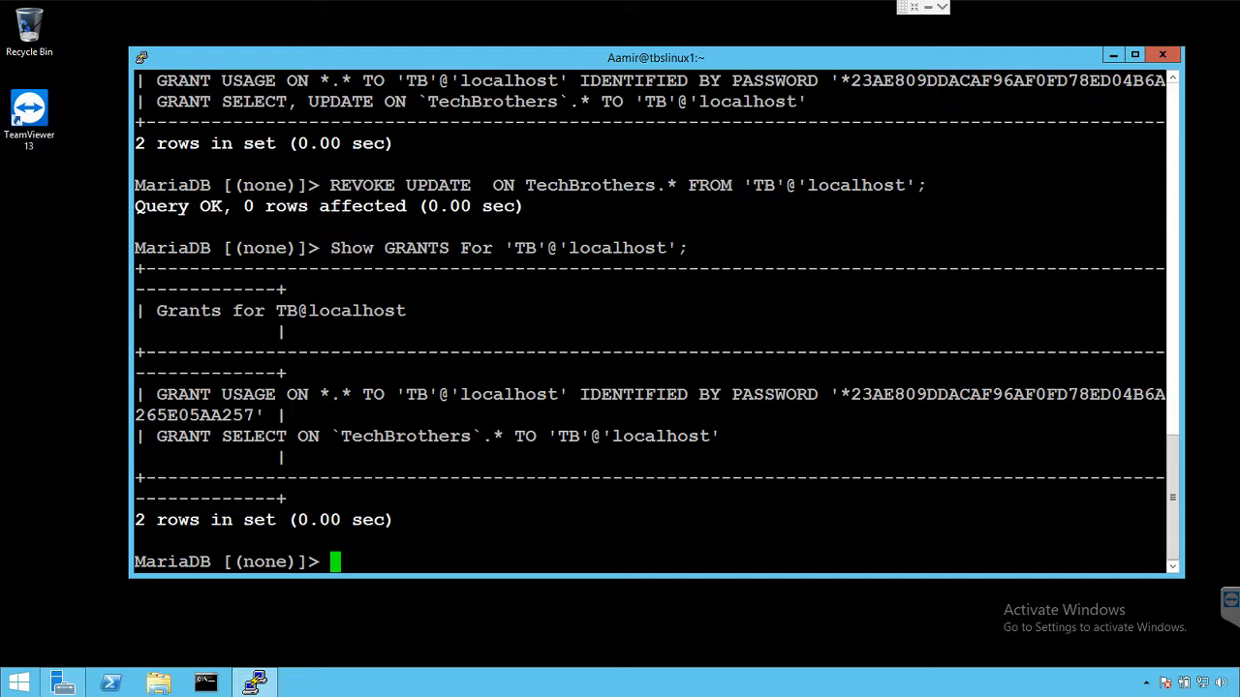
{"action": "double_click", "coordinate": [405, 436]}
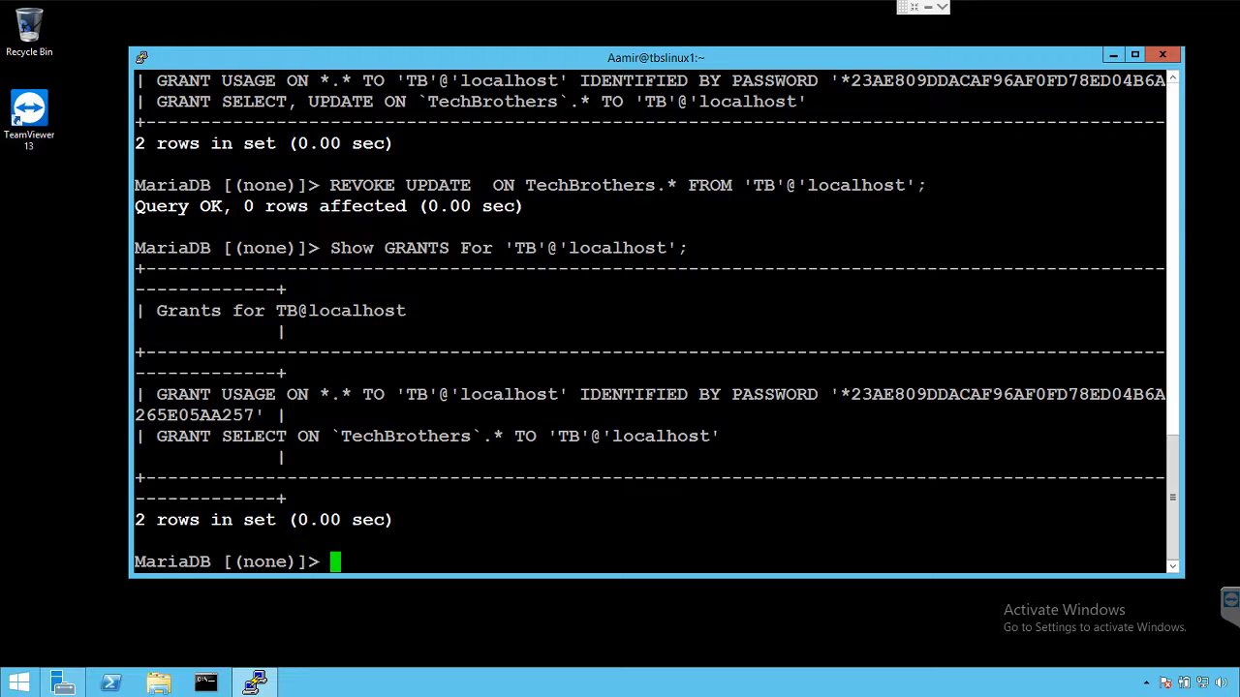
{"action": "double_click", "coordinate": [404, 436]}
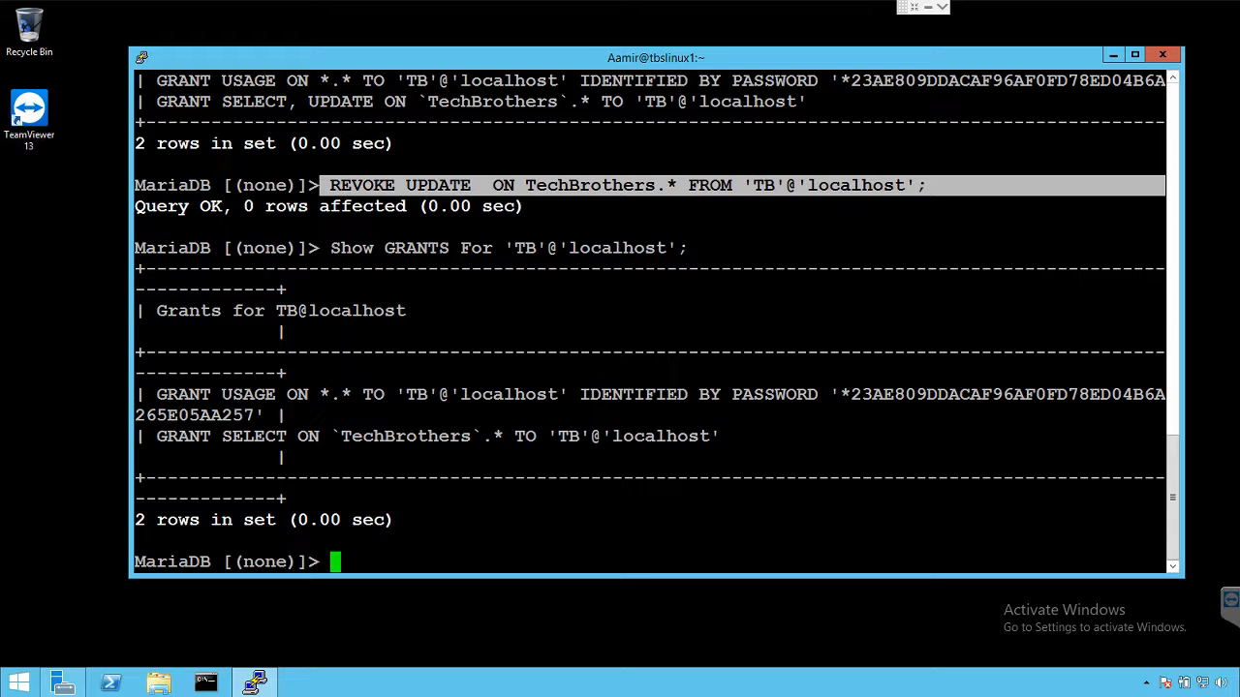
{"action": "mouse_move", "coordinate": [935, 21]}
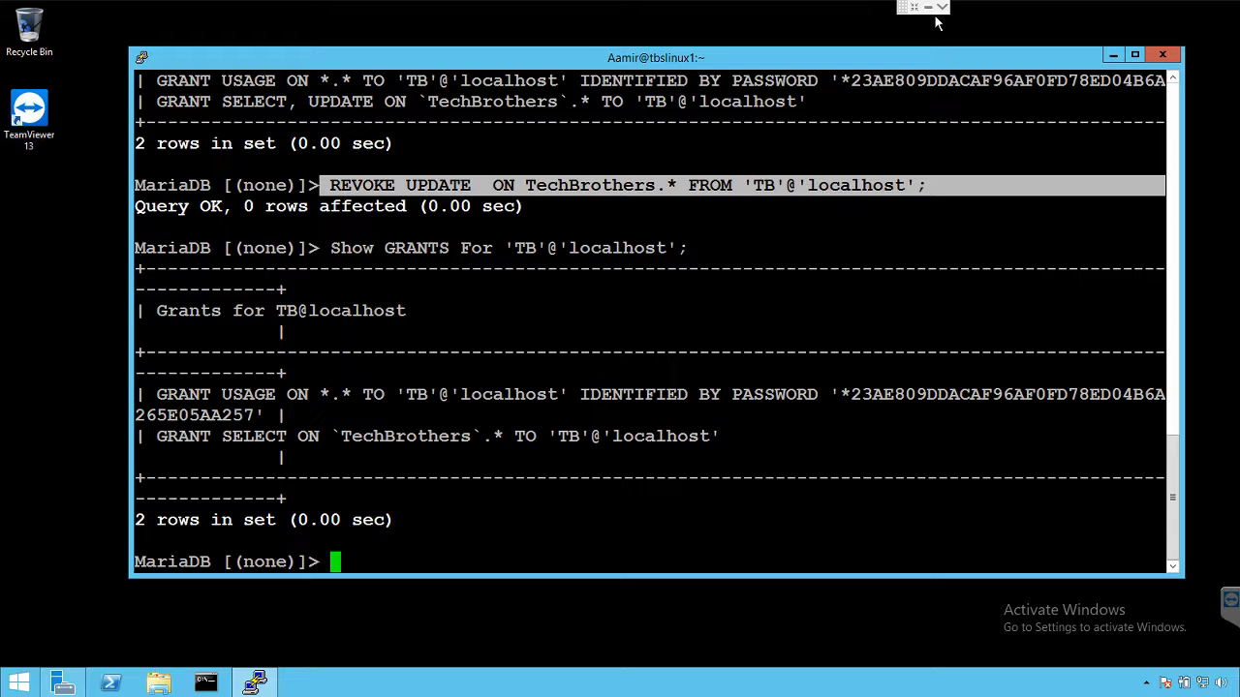